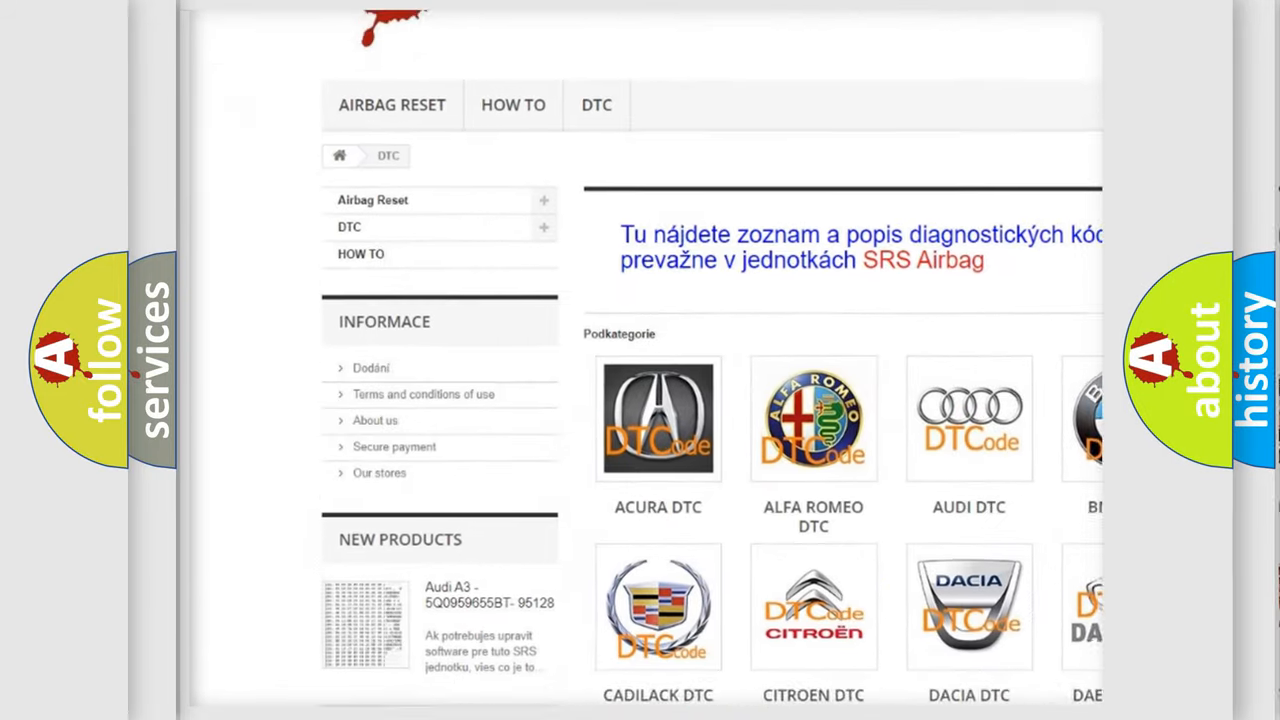
scroll("down", 3)
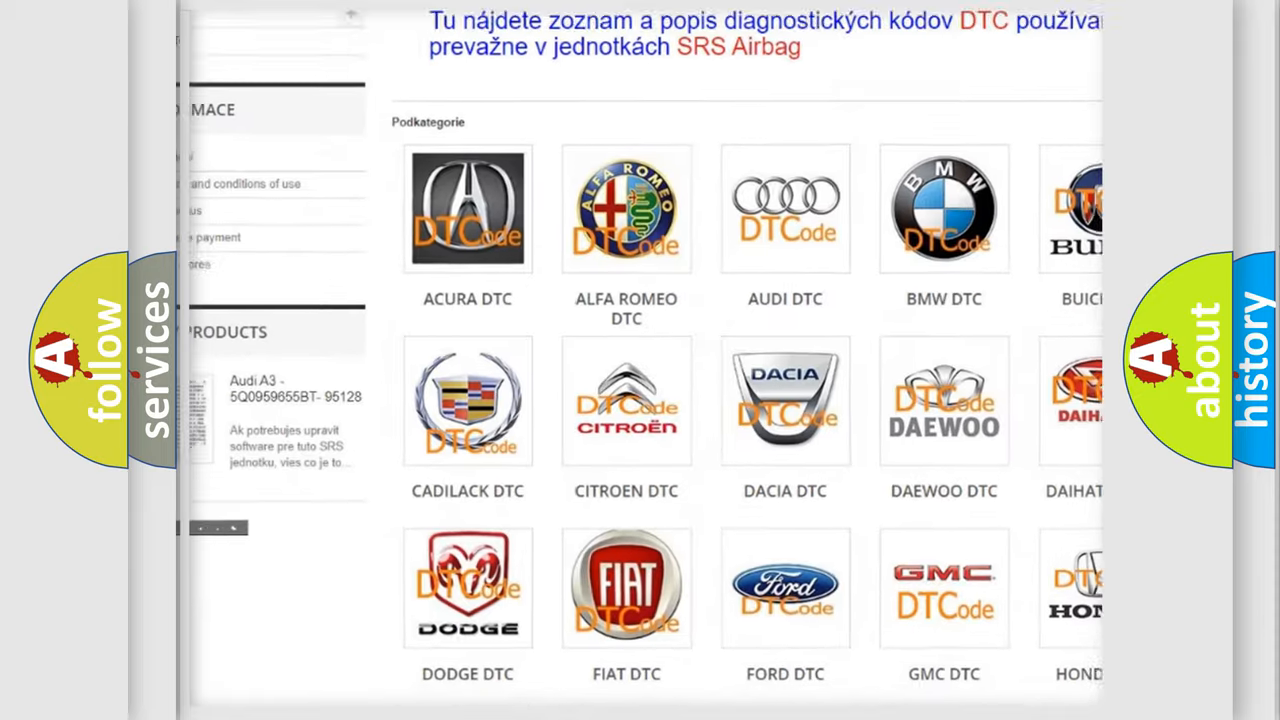
scroll("down", 3)
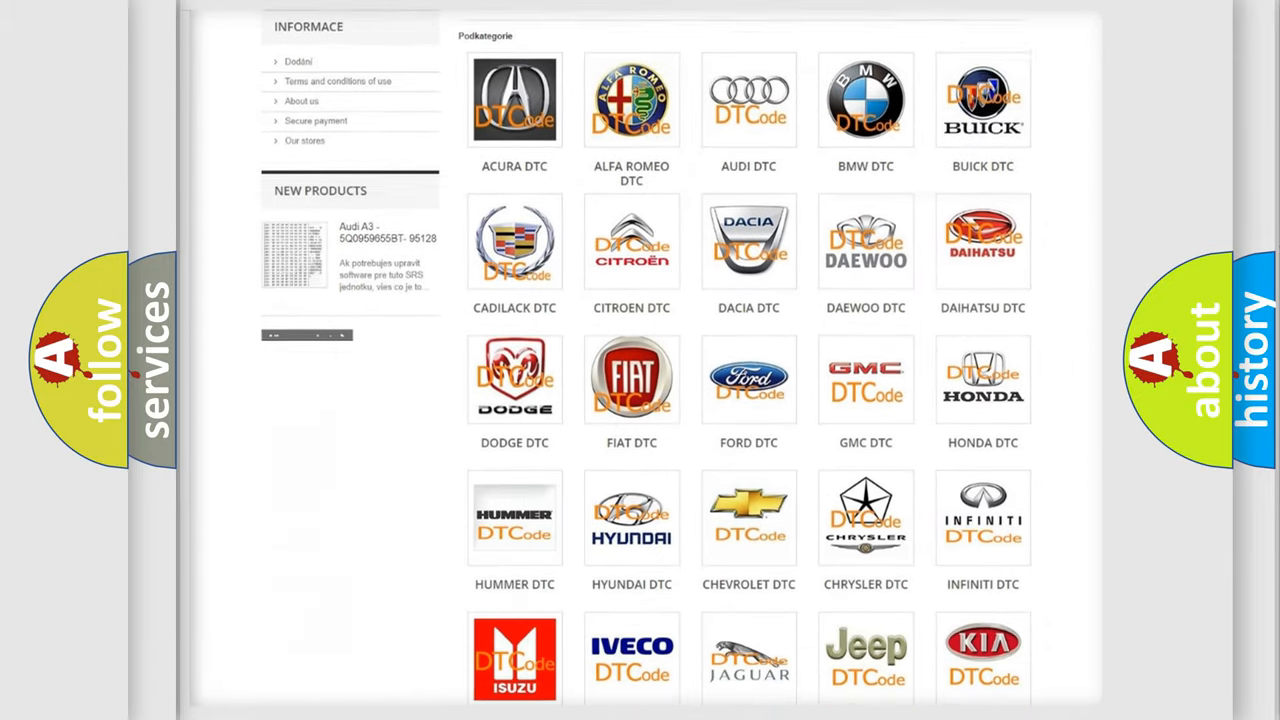
scroll("down", 3)
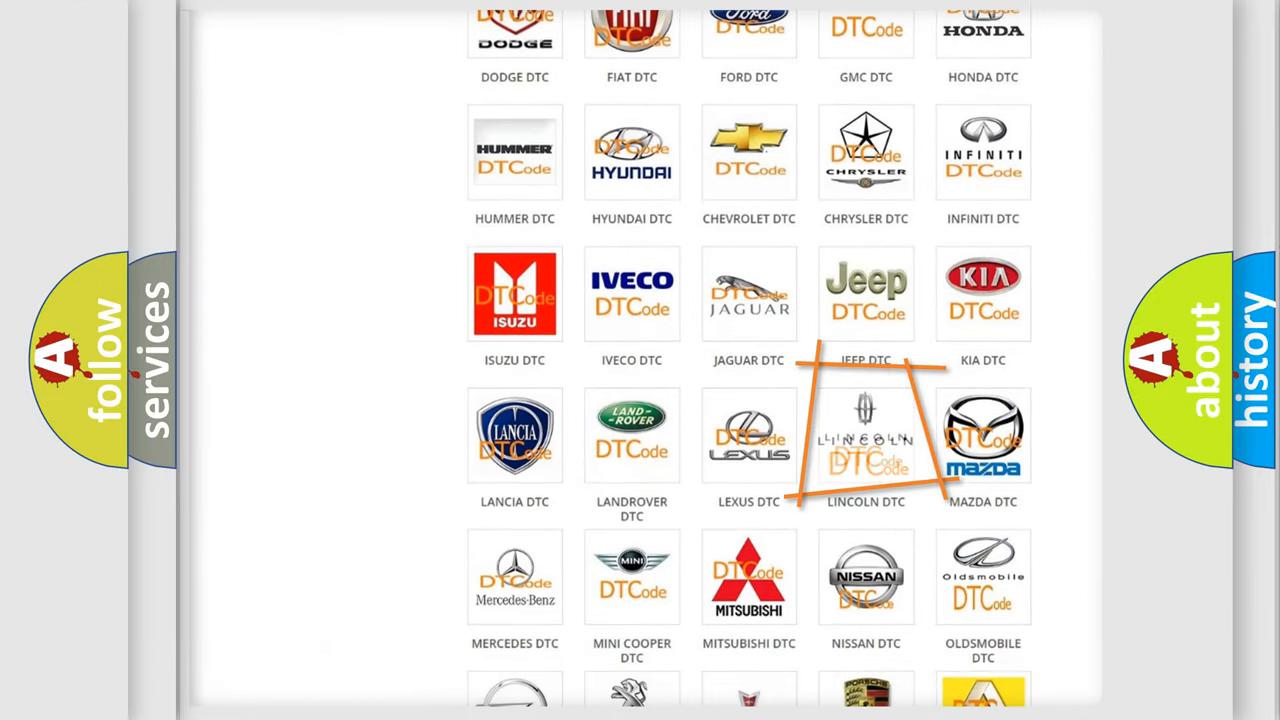